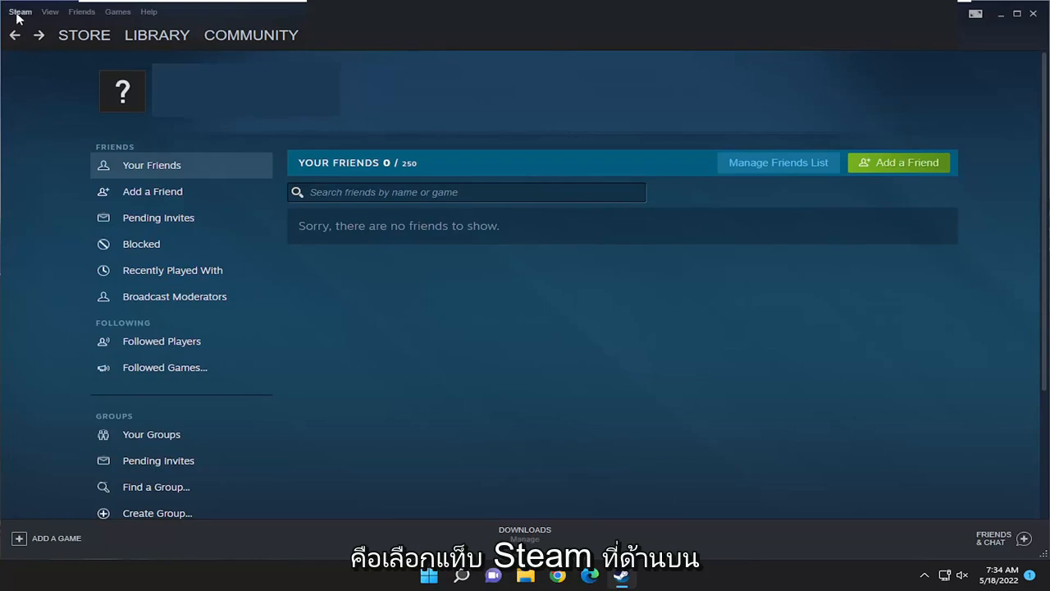
Open Steam Settings on Interface and browse the language list, keeping English selected.
{"action": "left_click", "coordinate": [20, 11]}
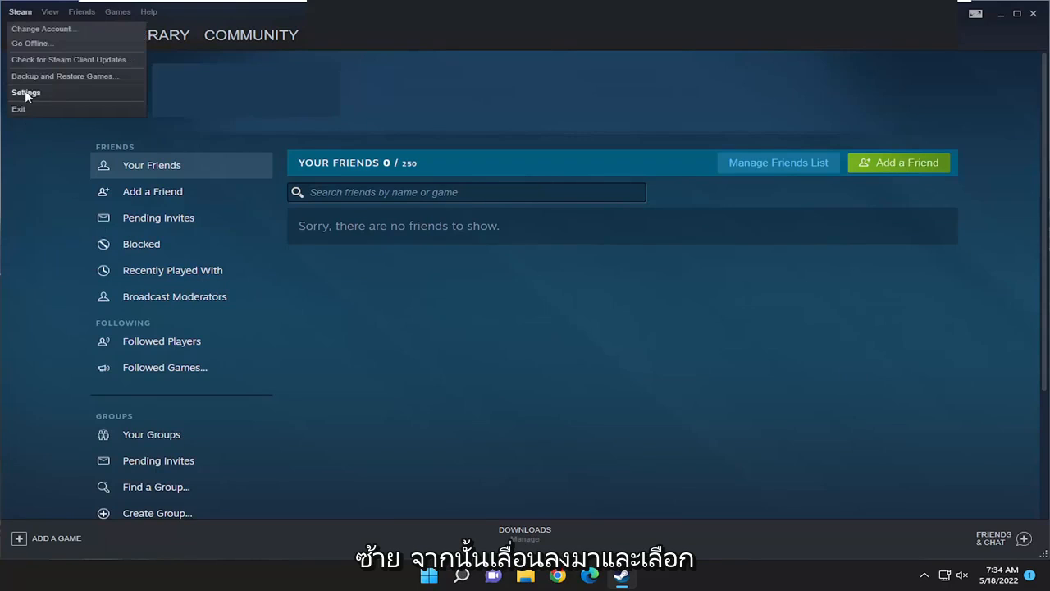
{"action": "left_click", "coordinate": [26, 92]}
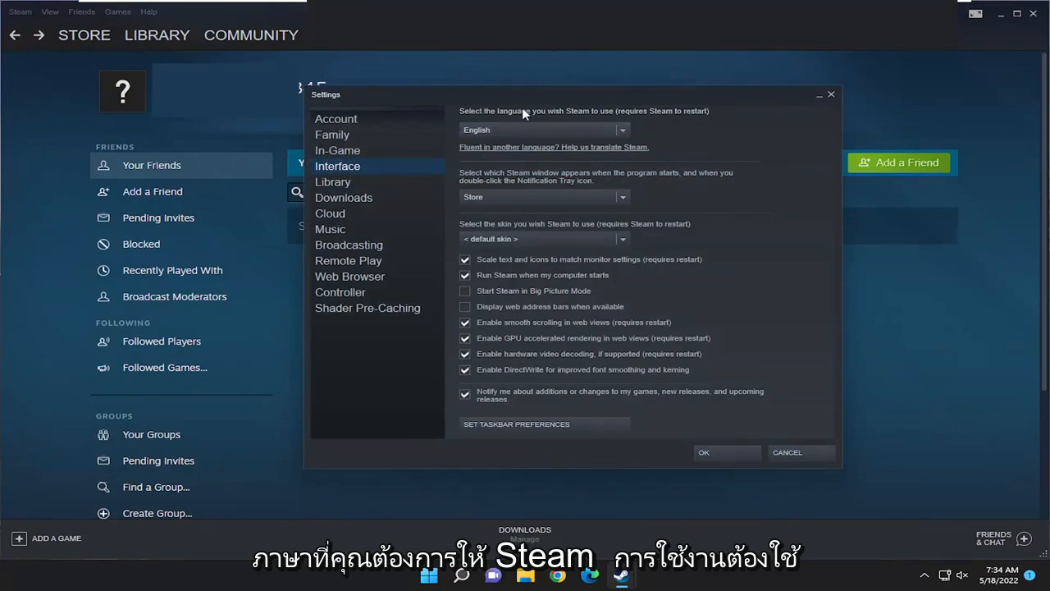
{"action": "mouse_move", "coordinate": [703, 119]}
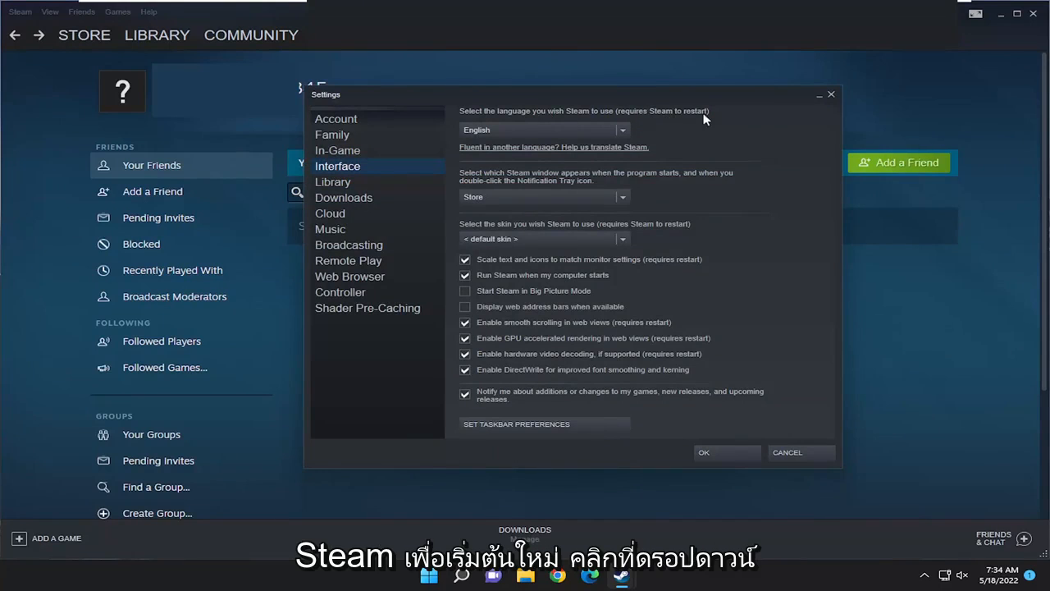
{"action": "left_click", "coordinate": [622, 130]}
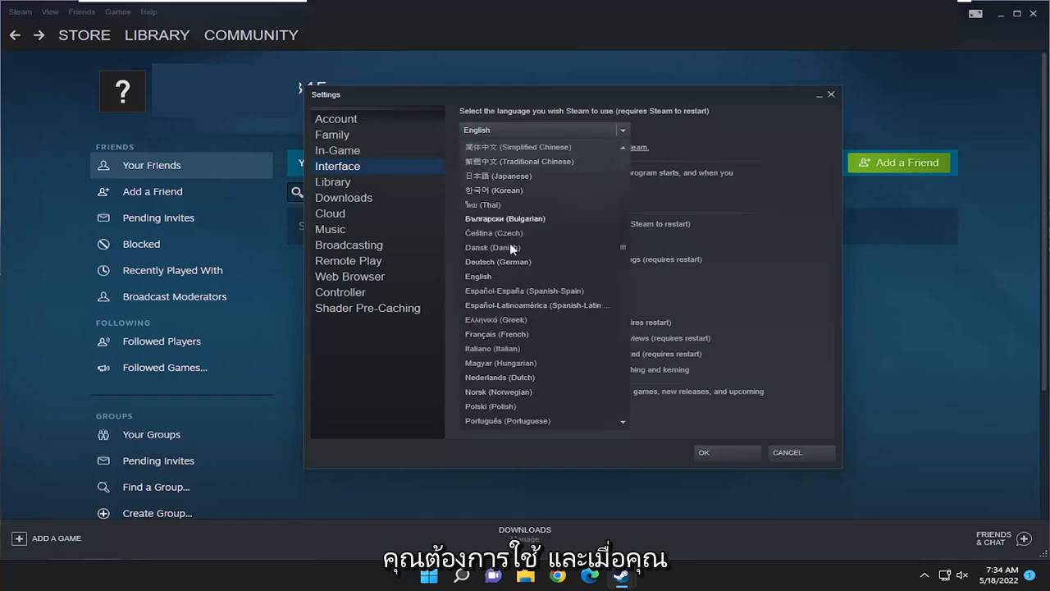
{"action": "scroll", "scroll_direction": "down", "scroll_amount": 3}
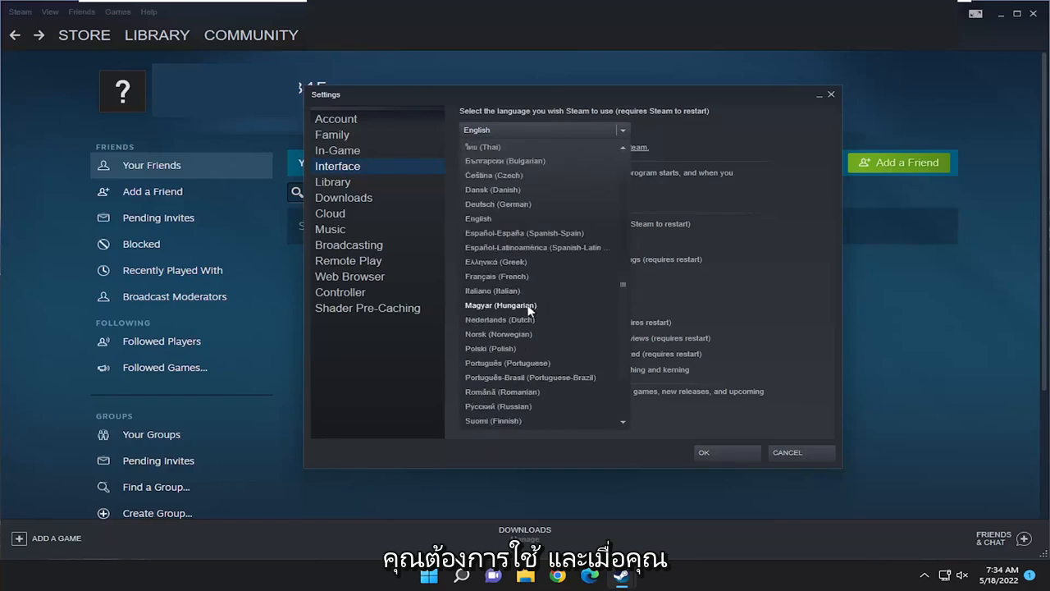
{"action": "left_click", "coordinate": [478, 218]}
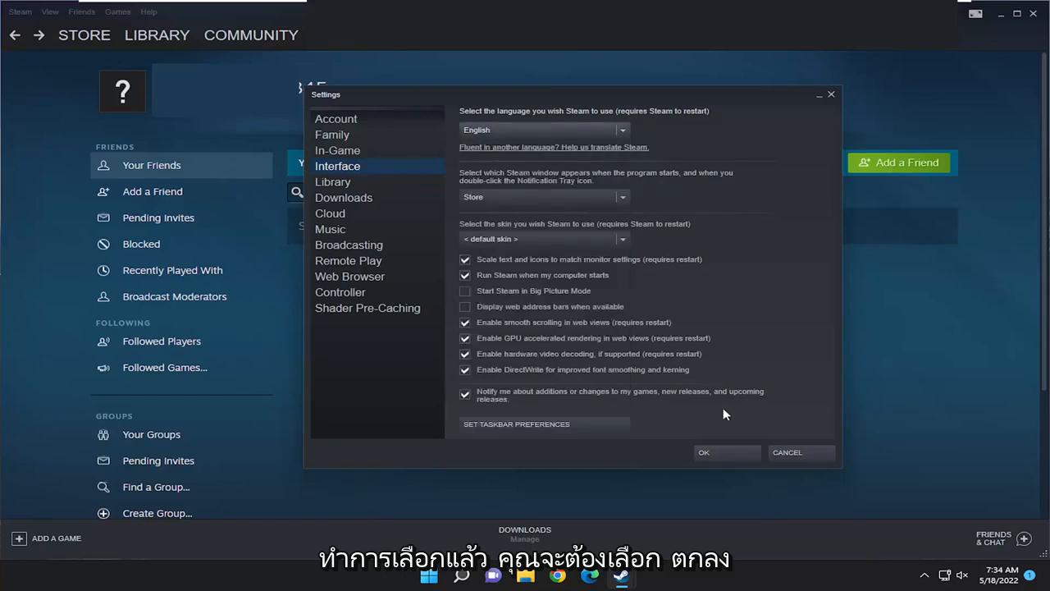
{"action": "mouse_move", "coordinate": [703, 114]}
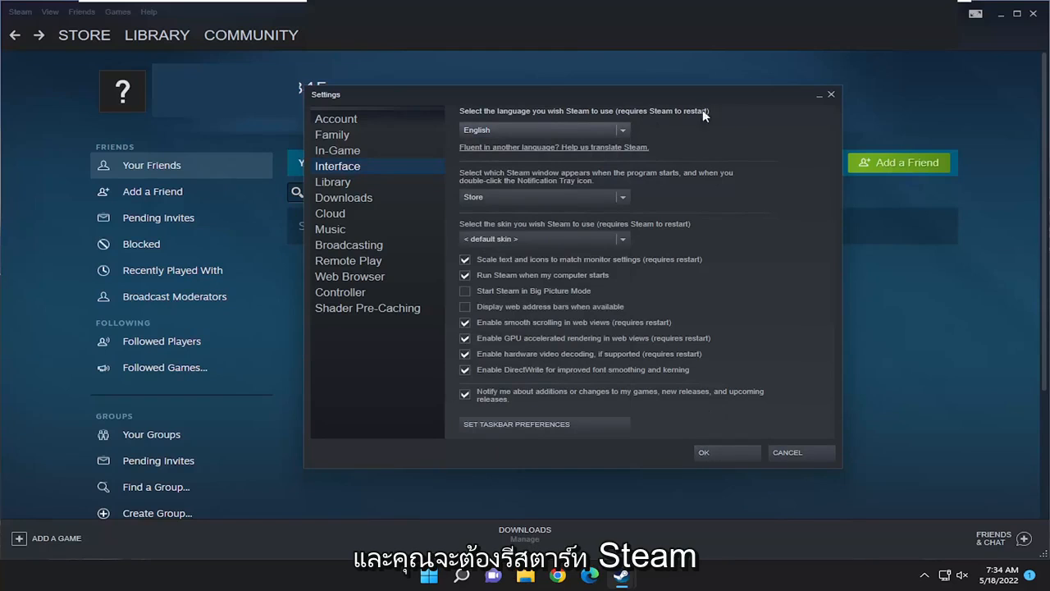